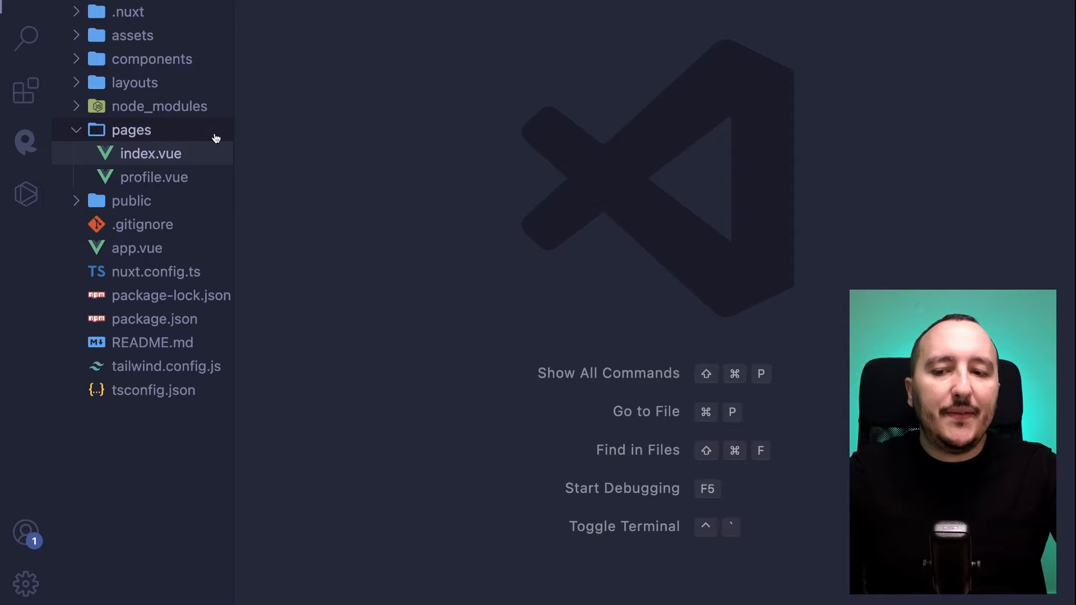
Collapse the pages folder in the Explorer, hiding index.vue and profile.vue
left_click(130, 130)
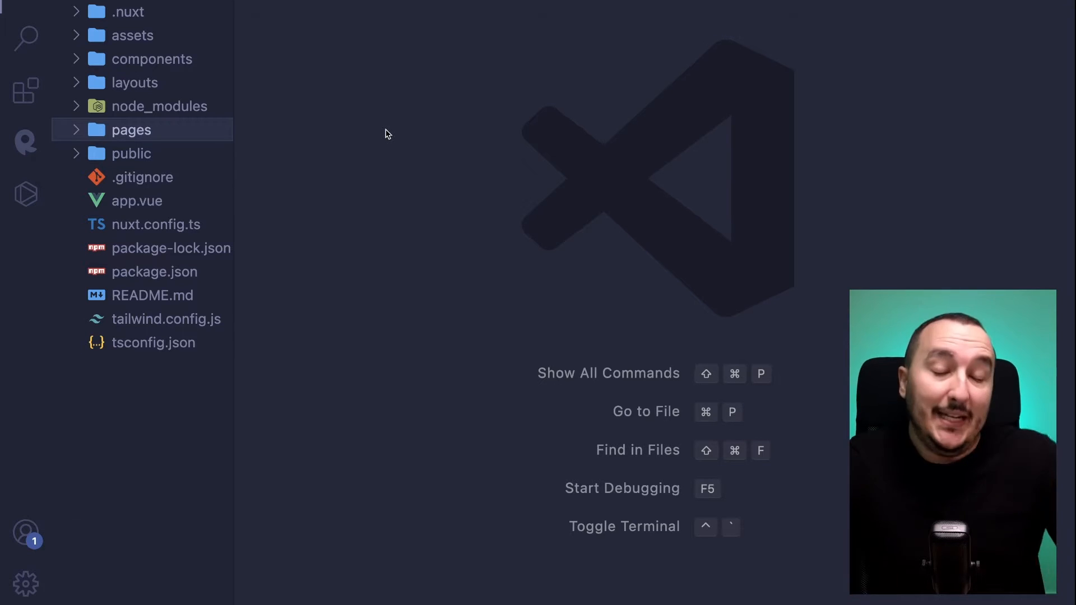
Define a sayHello arrow function logging "Hello" in index.vue's script setup, then move to profile.vue
left_click(131, 130)
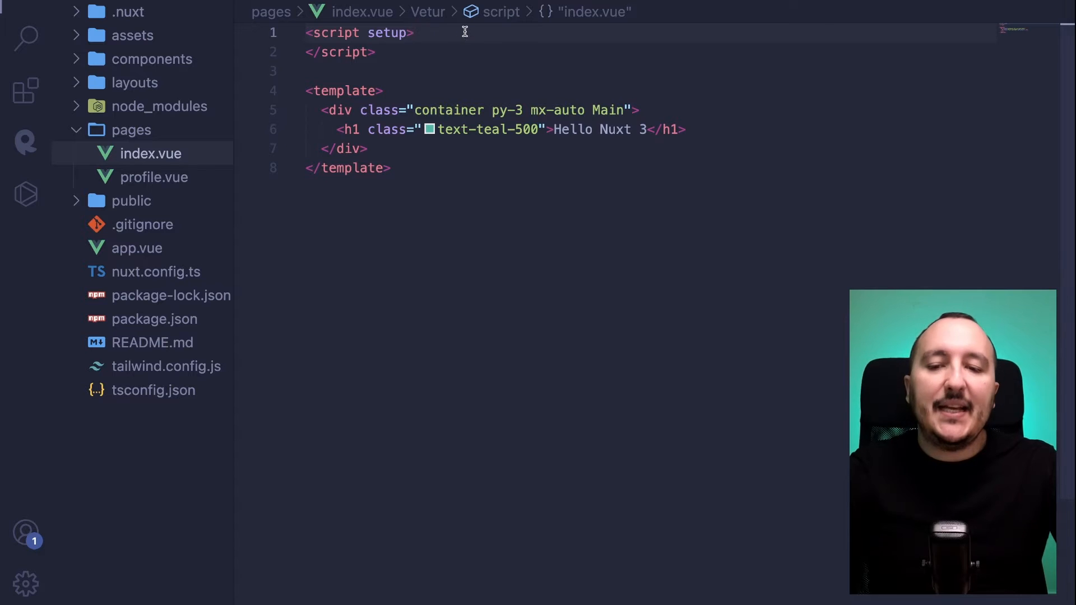
type("const sayHello = () => {")
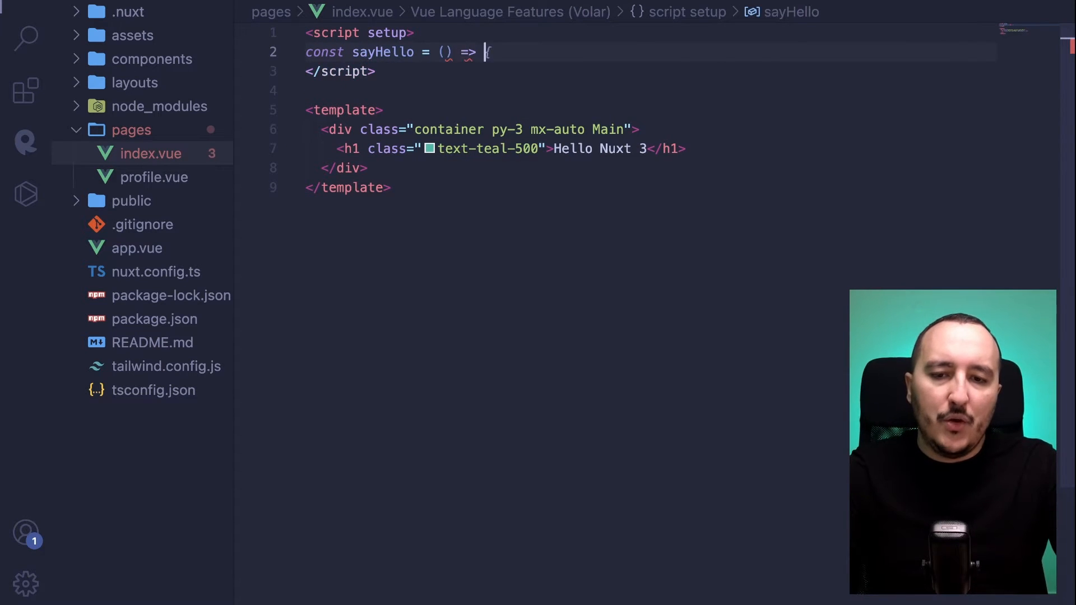
type("console.log(\"Hello\");")
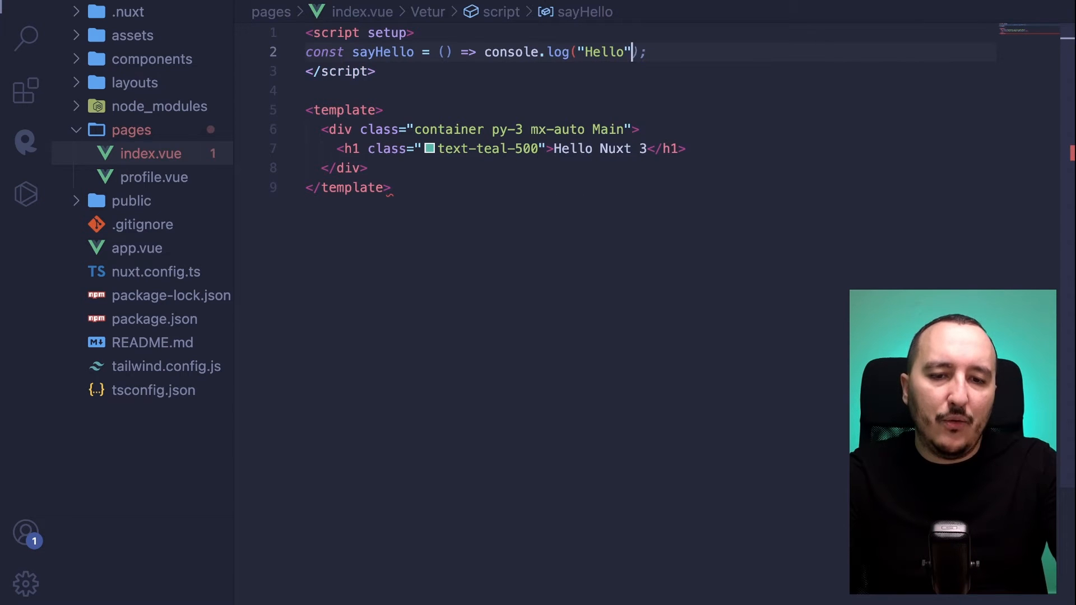
double_click(384, 51)
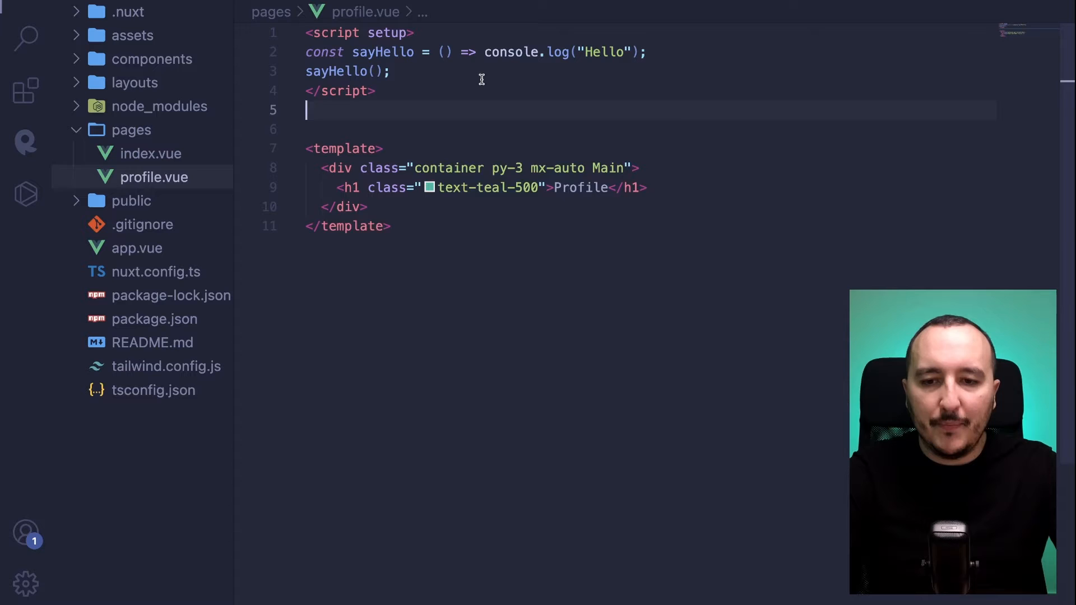
Tidy profile.vue's script and change its sayHello message from "Hello" to "Goodbye"
key("Backspace")
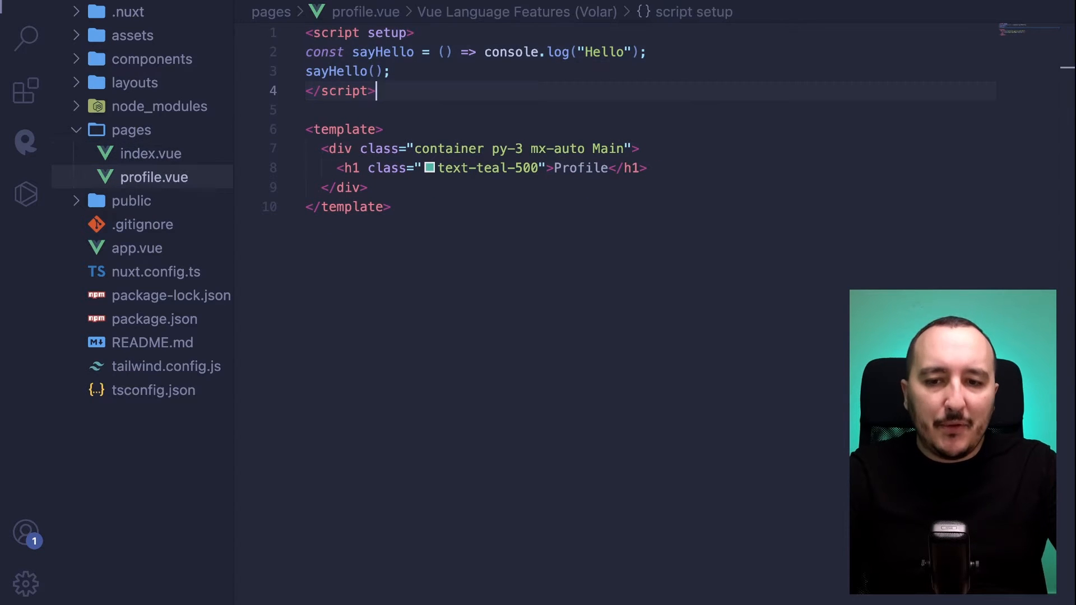
left_click(145, 154)
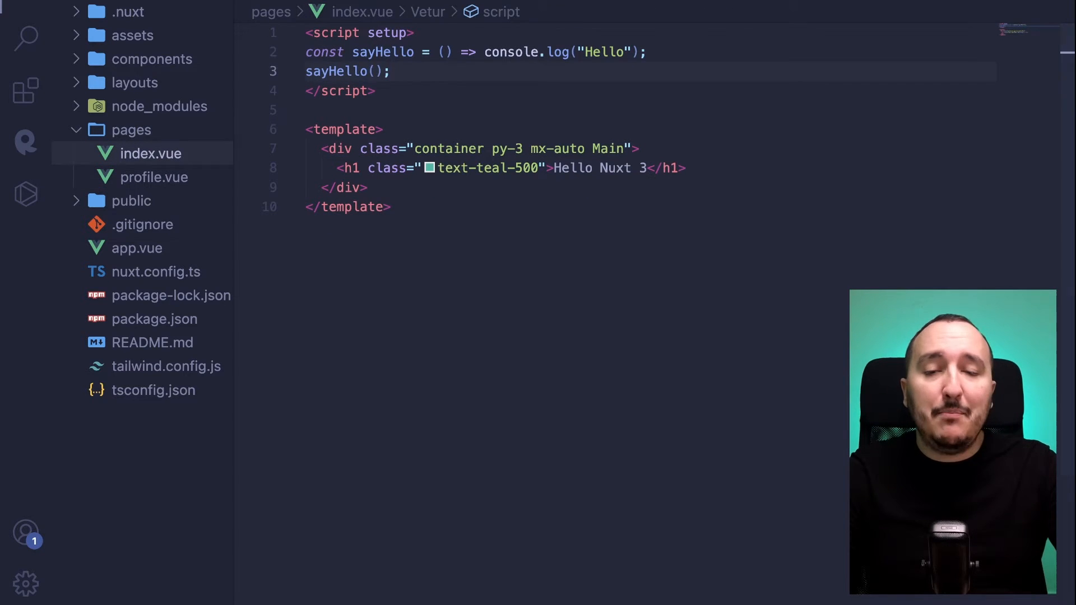
left_click(154, 177)
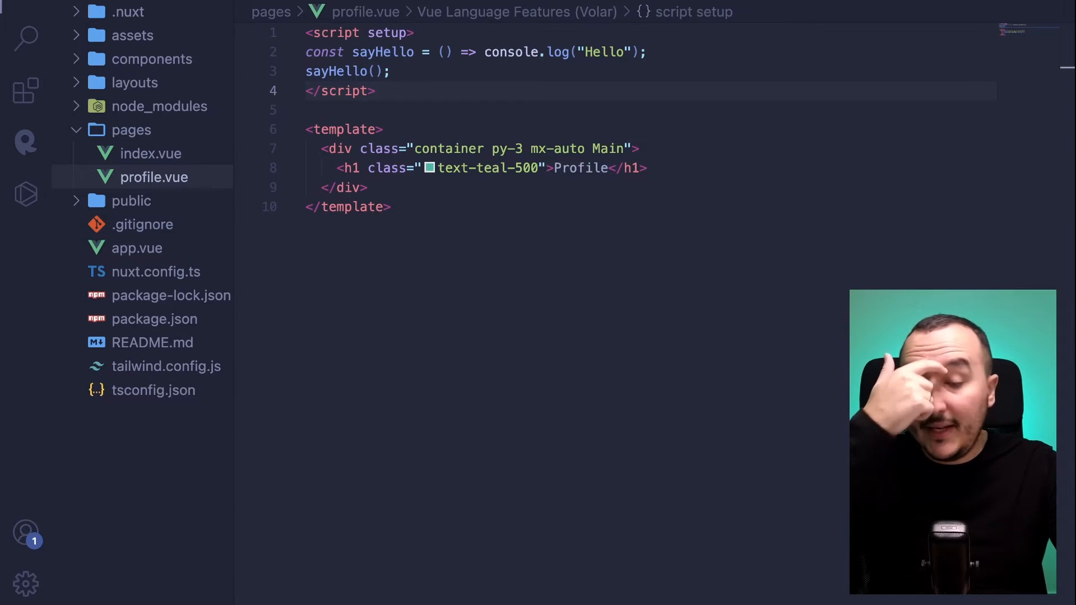
mouse_move(626, 52)
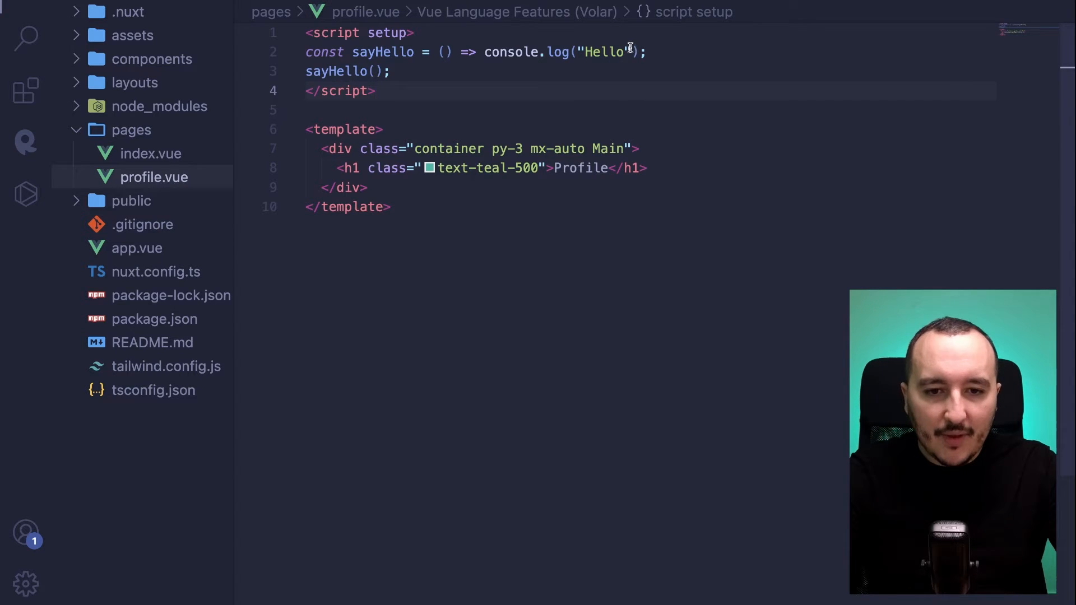
double_click(603, 53)
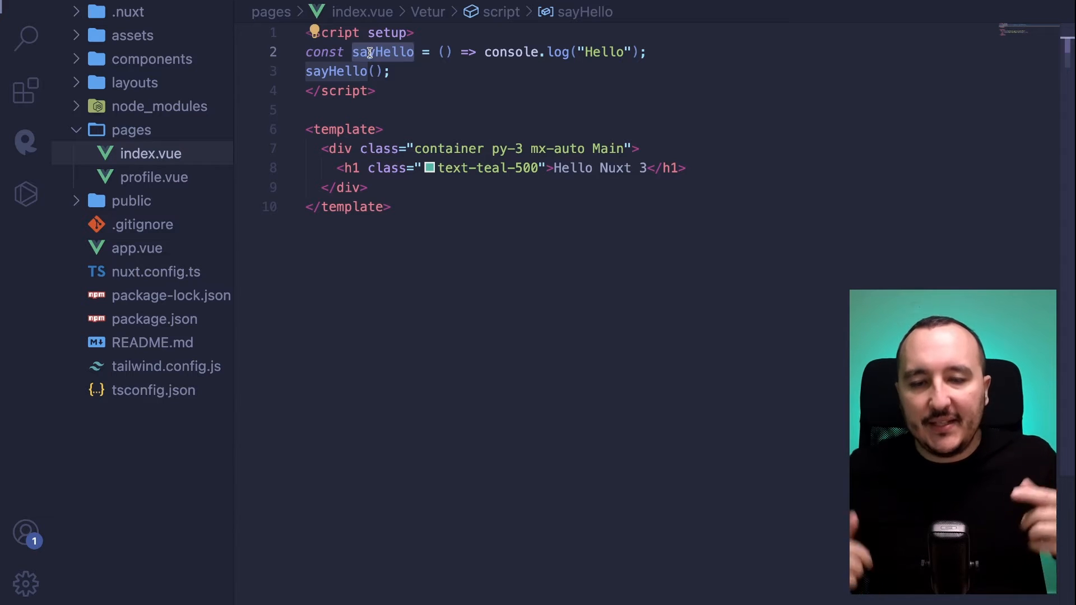
mouse_move(528, 51)
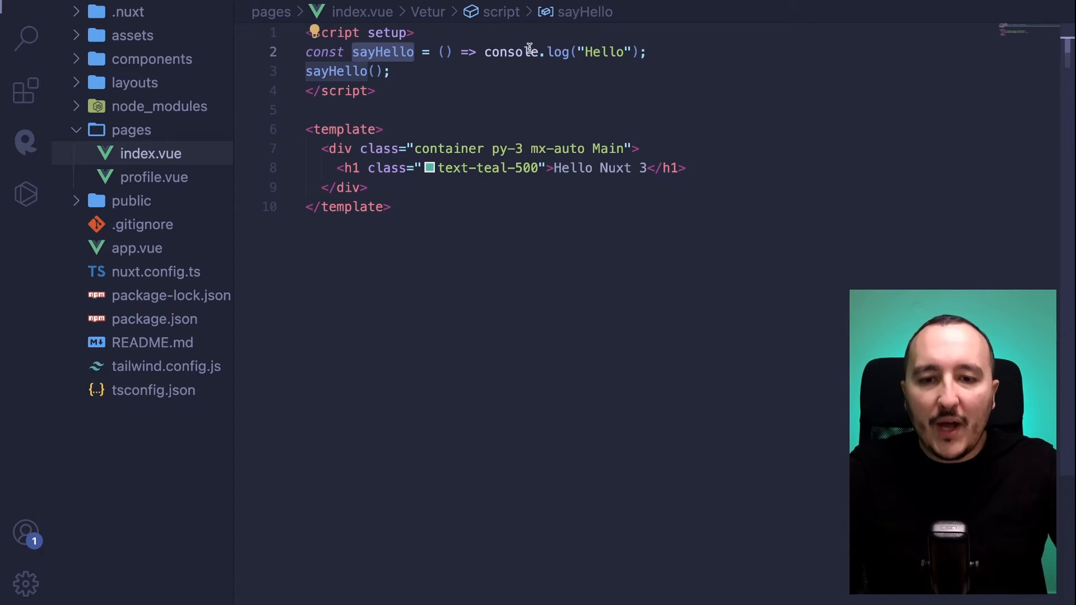
Review the sayHello function in profile.vue and create a new composables folder in the project
left_click(155, 177)
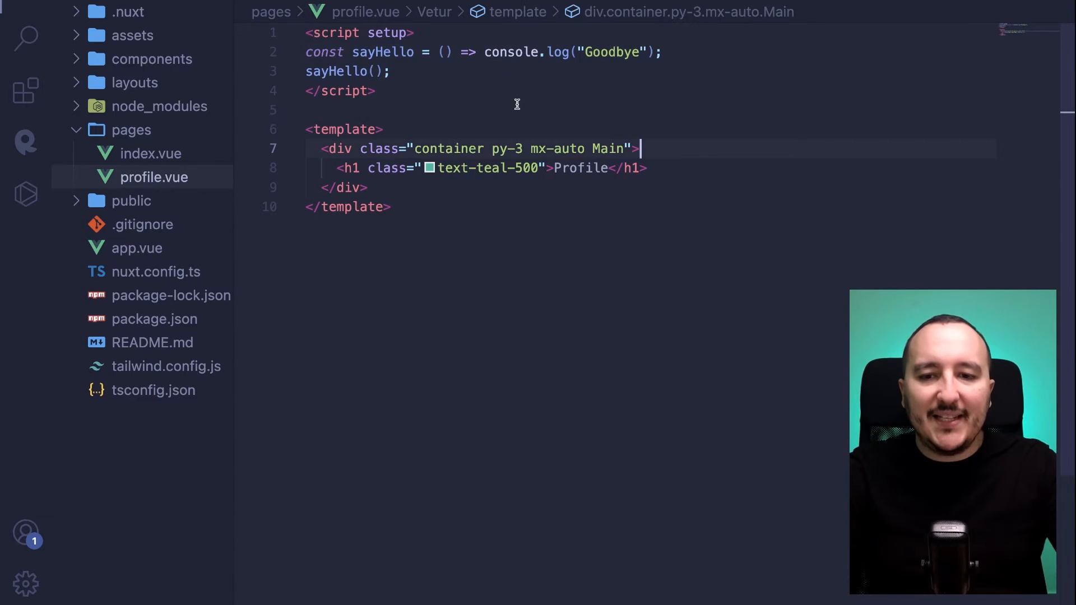
double_click(383, 53)
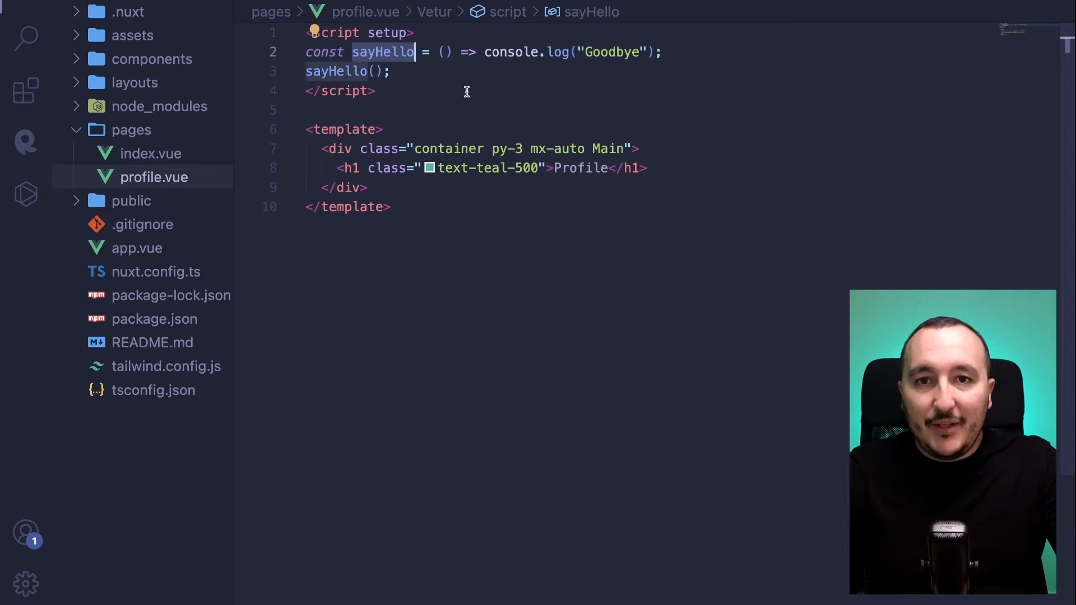
left_click(131, 130)
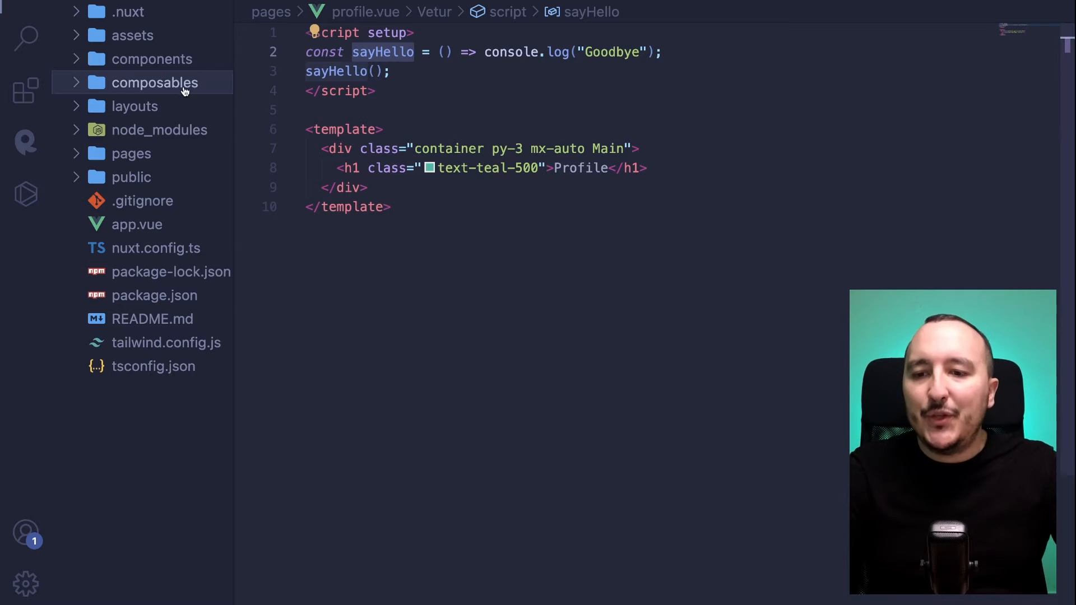
Create composables/useUtils.ts and begin an exported useUtils arrow function in it
left_click(157, 82)
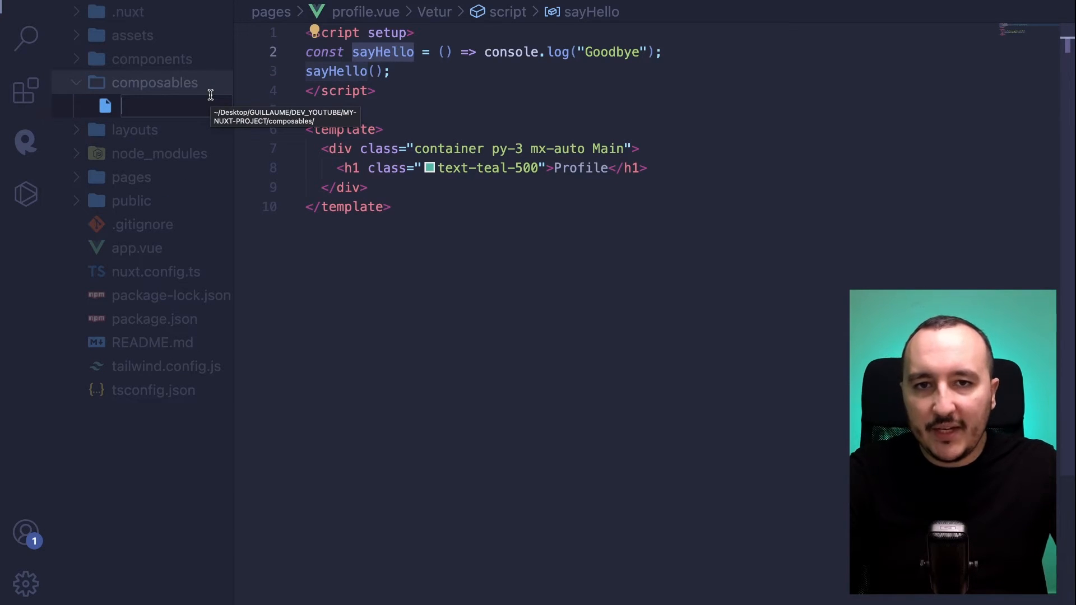
type("useUtils")
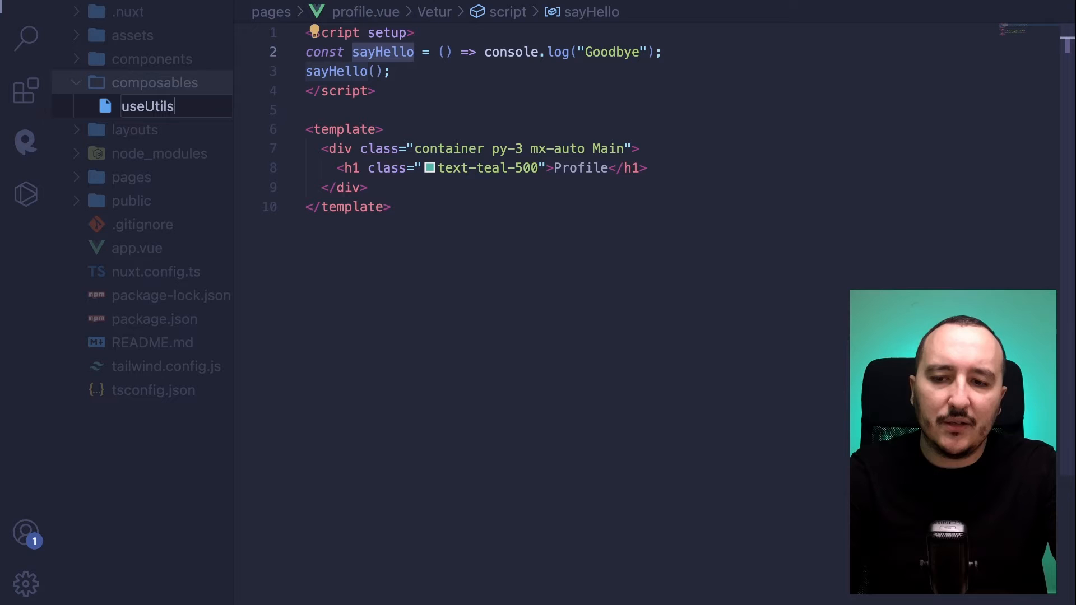
key("Enter")
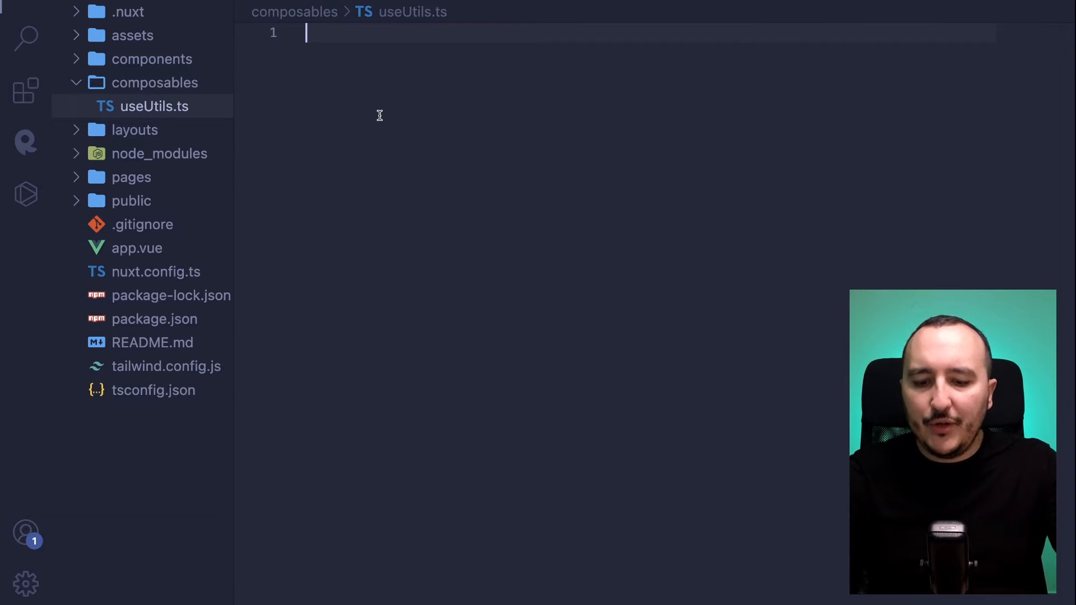
type("export class Test")
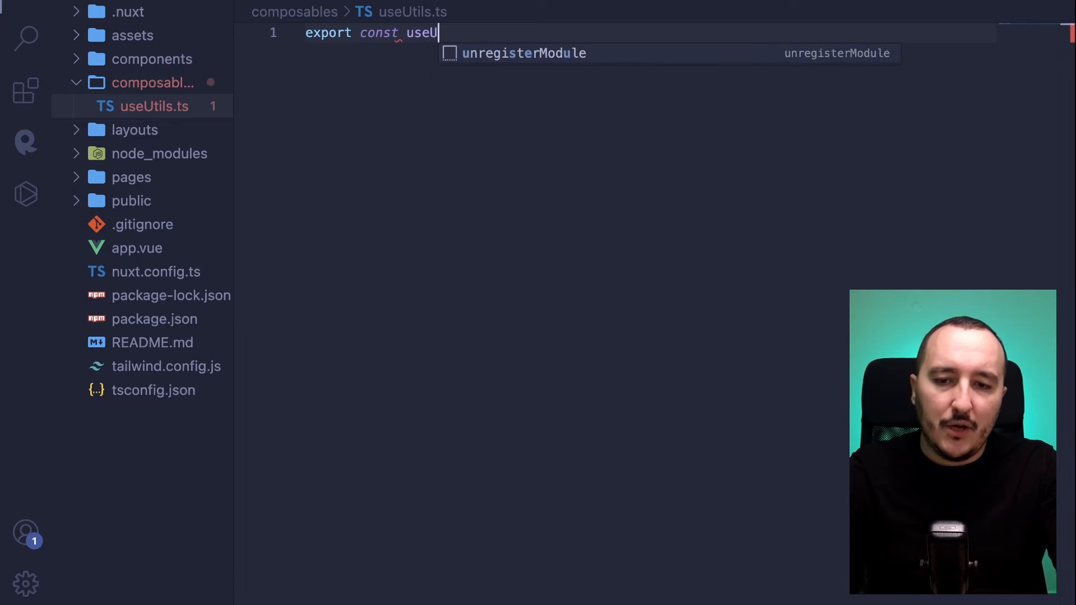
type("tils = () => {")
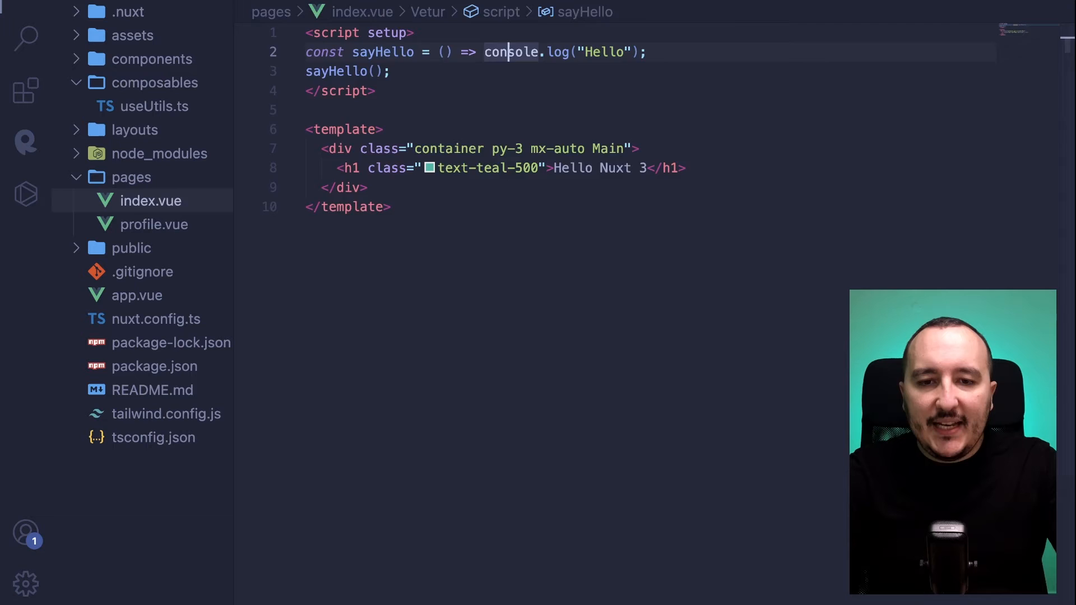
Make useUtils define sayHello and return it, and start a useUtils() call in index.vue
left_click(143, 107)
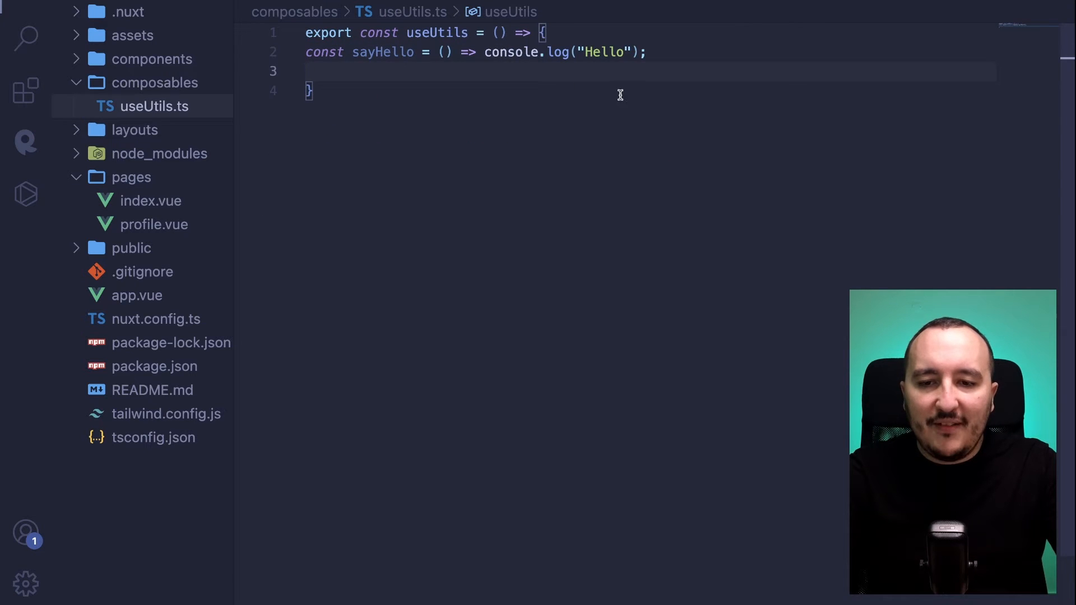
type("return {")
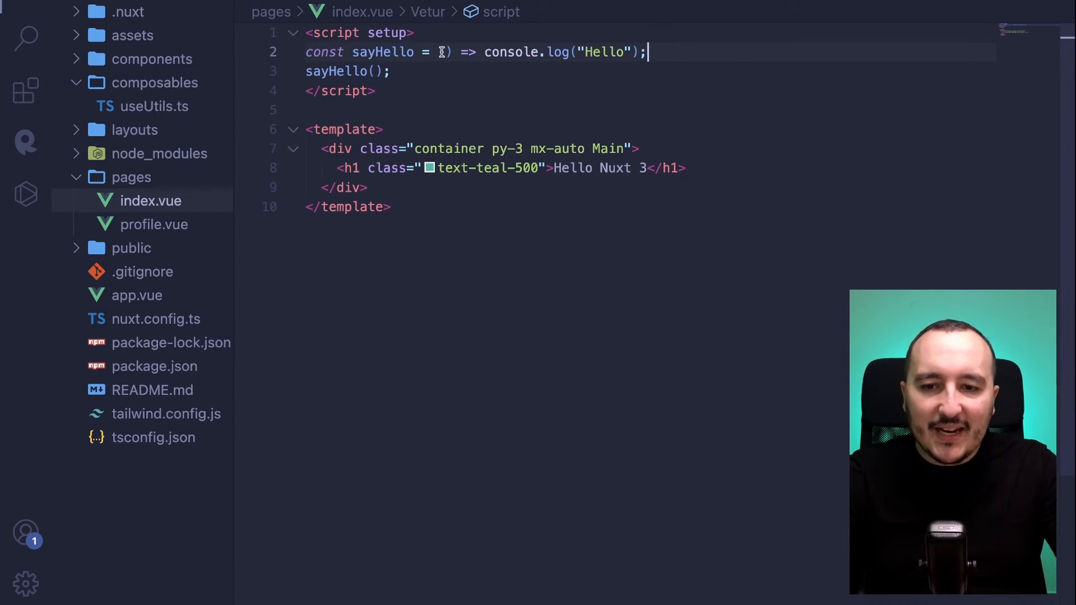
type("const {} =")
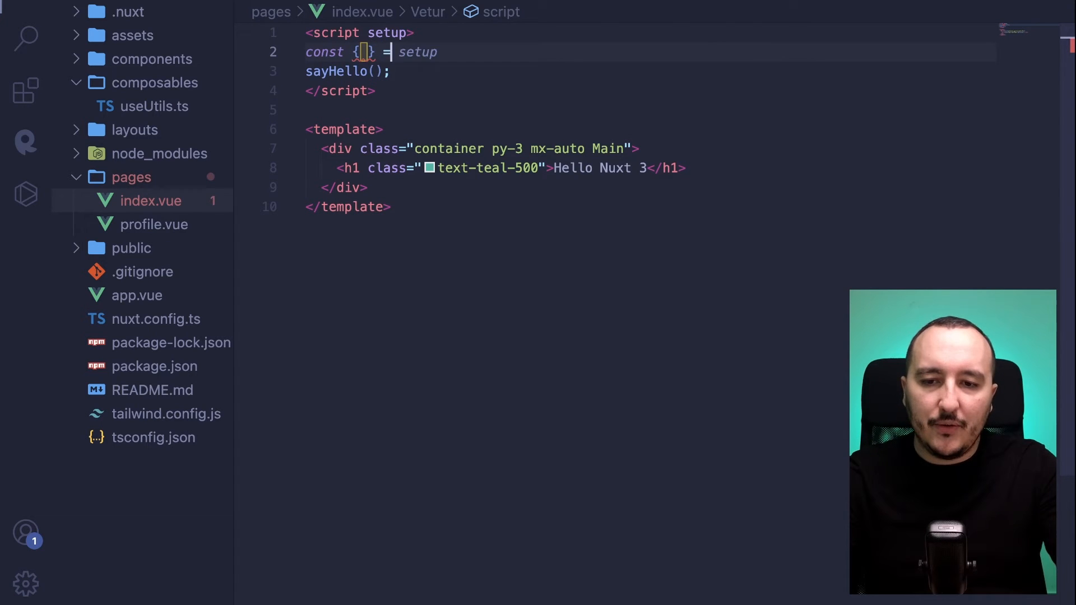
type("useUtils();")
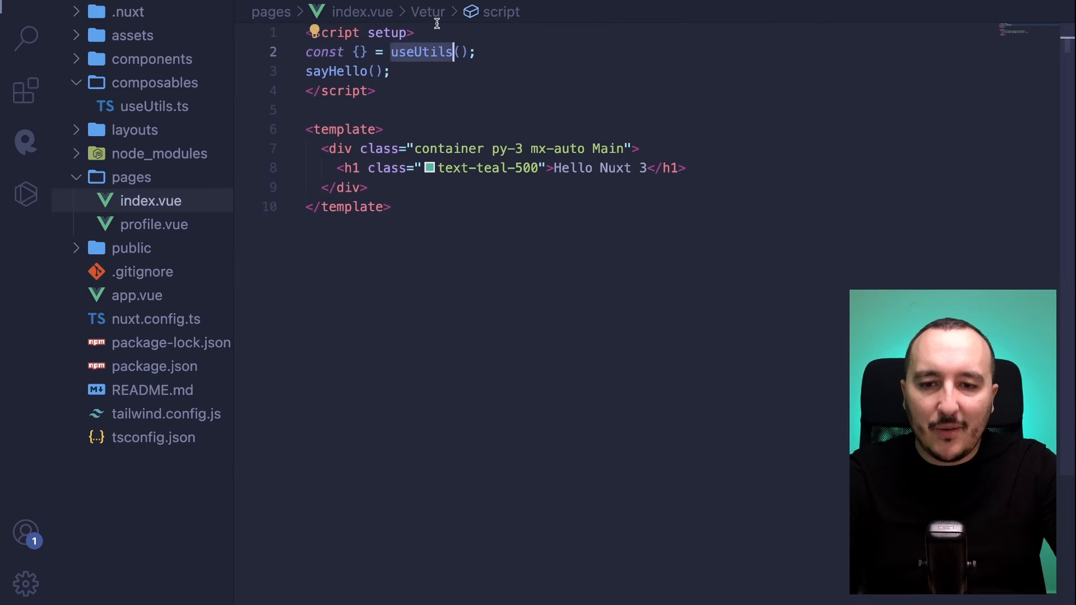
left_click(146, 107)
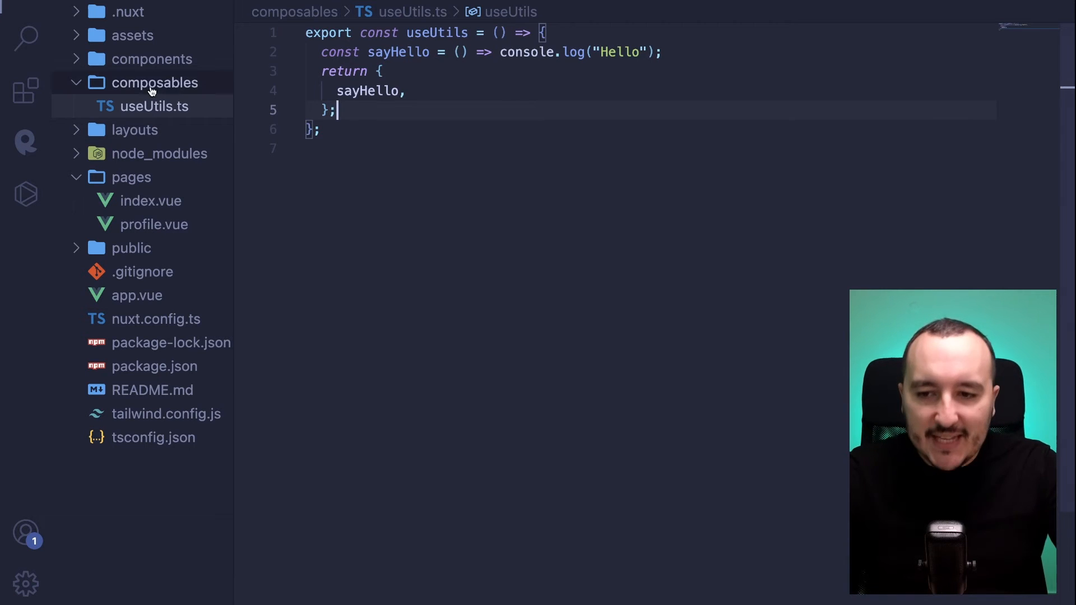
double_click(436, 33)
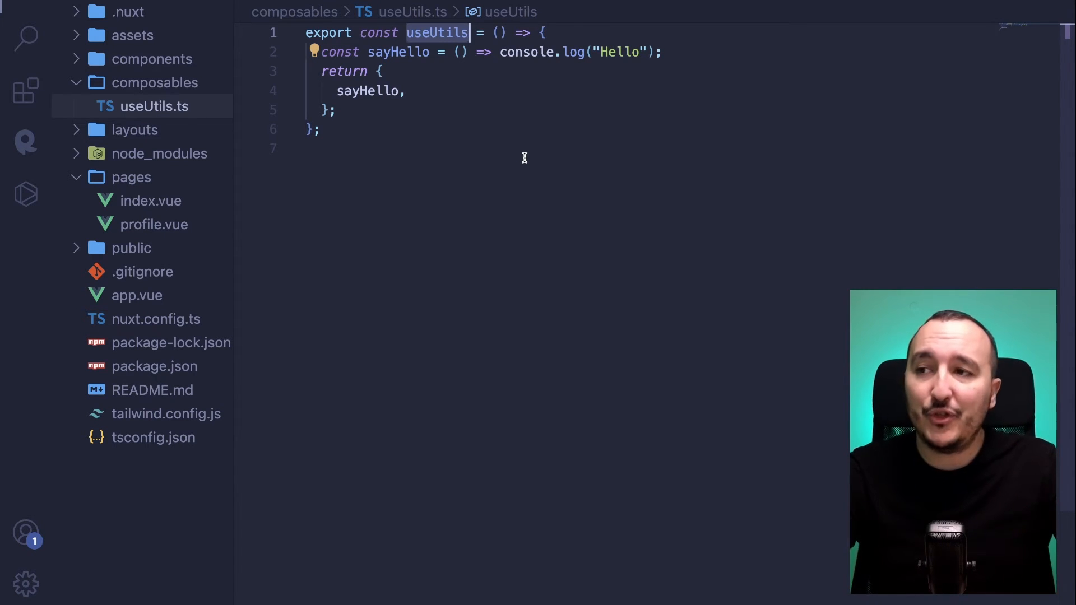
Destructure sayHello from useUtils() in index.vue and change the composable's log to "Hello from useUtils"
left_click(154, 200)
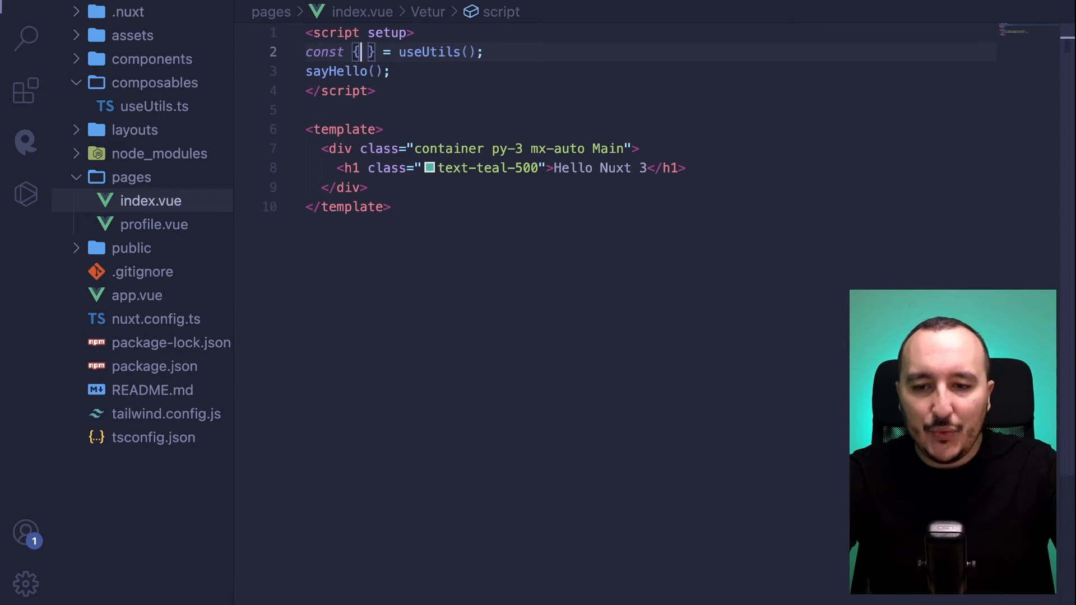
type("sayHello")
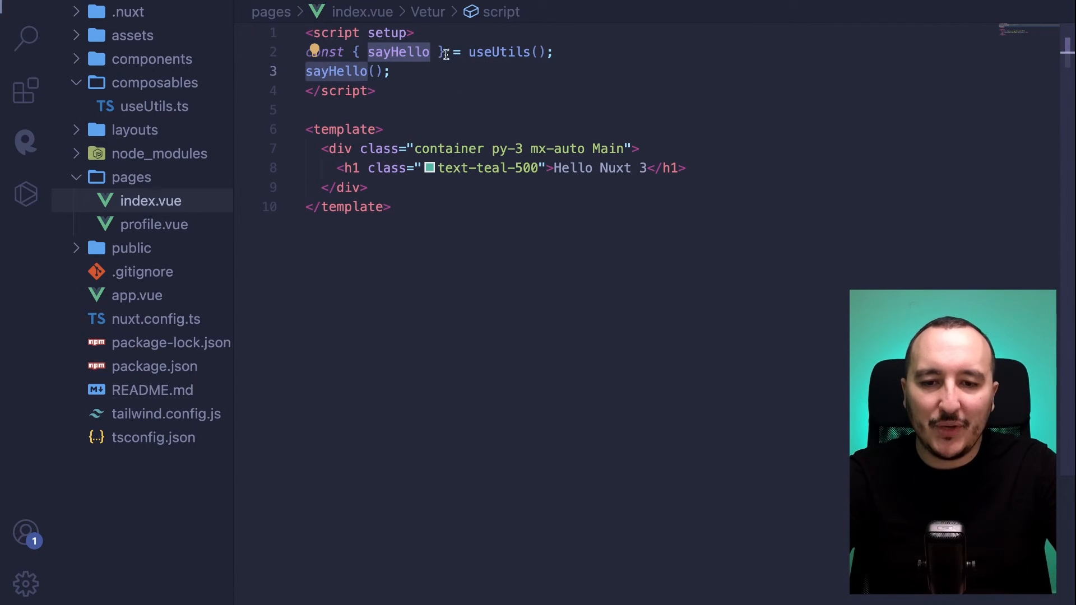
left_click(155, 224)
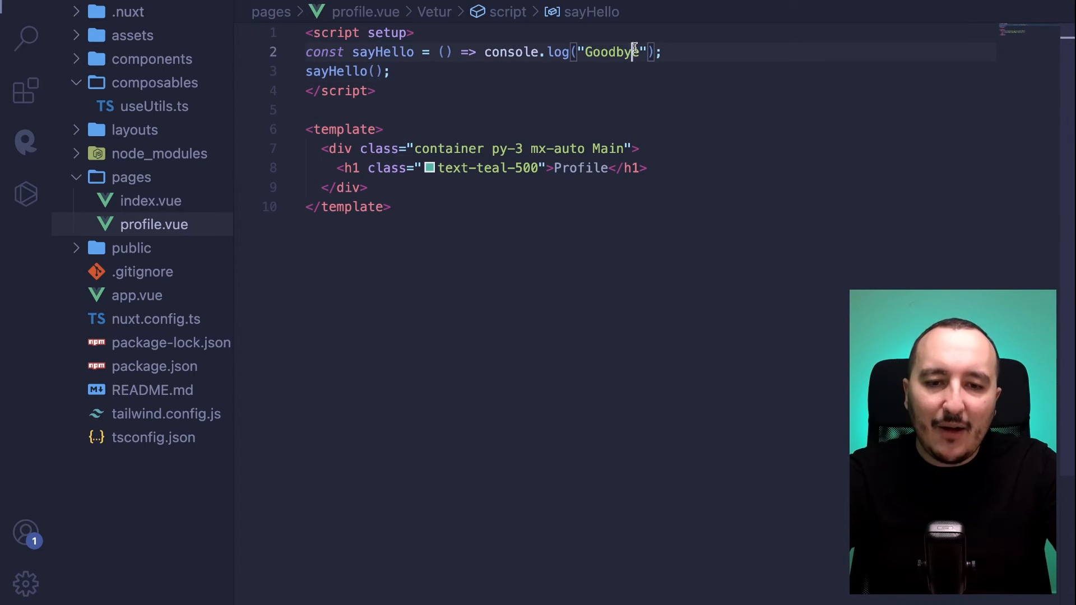
double_click(609, 52)
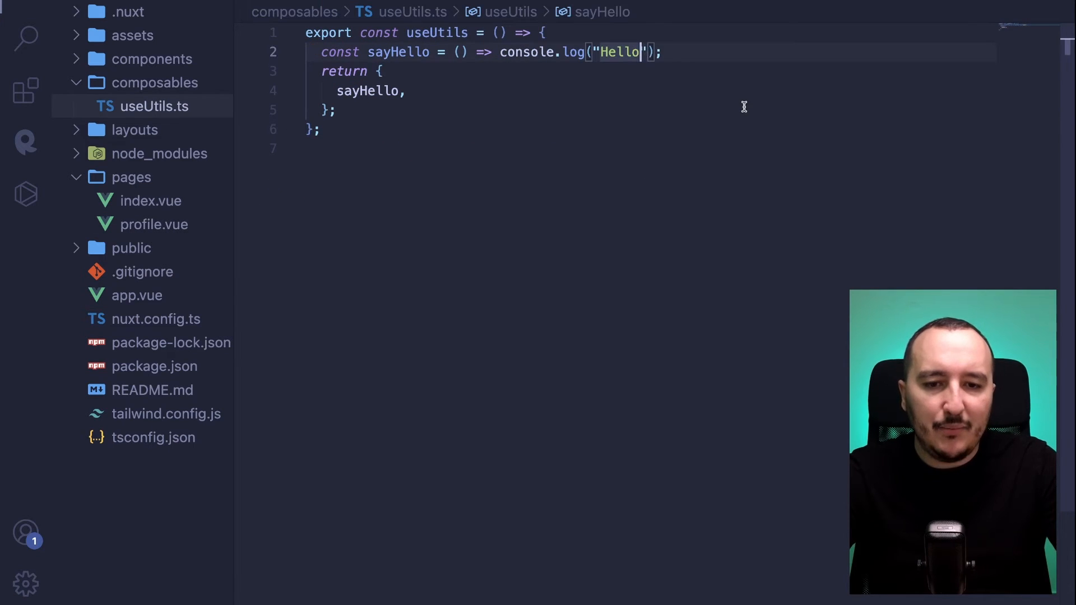
type("from useUtils")
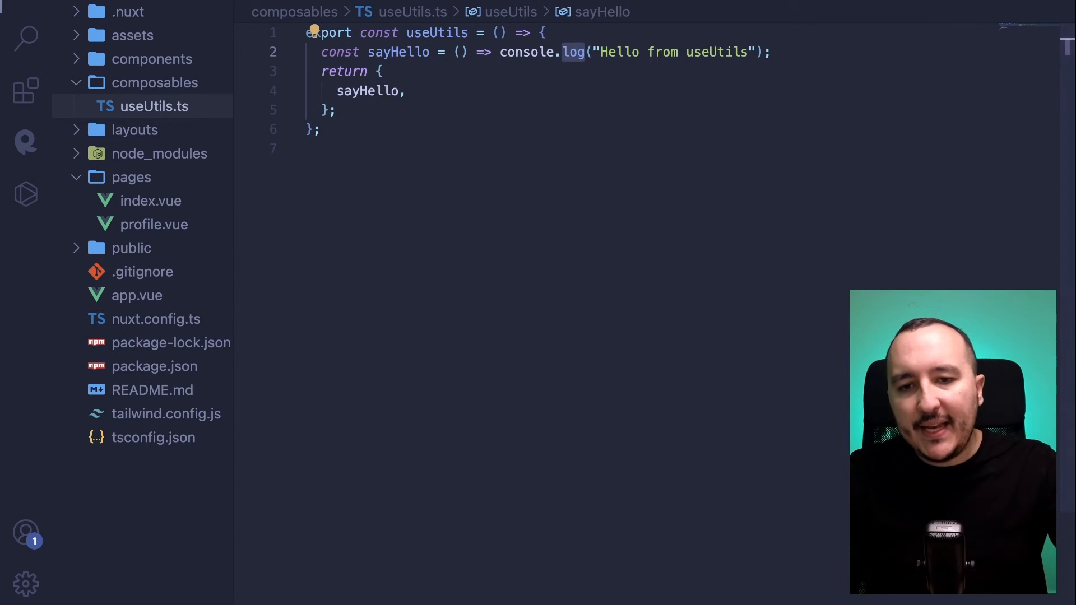
Switch profile.vue to const { sayHello } = useUtils(), trying and removing an explicit import path
left_click(157, 224)
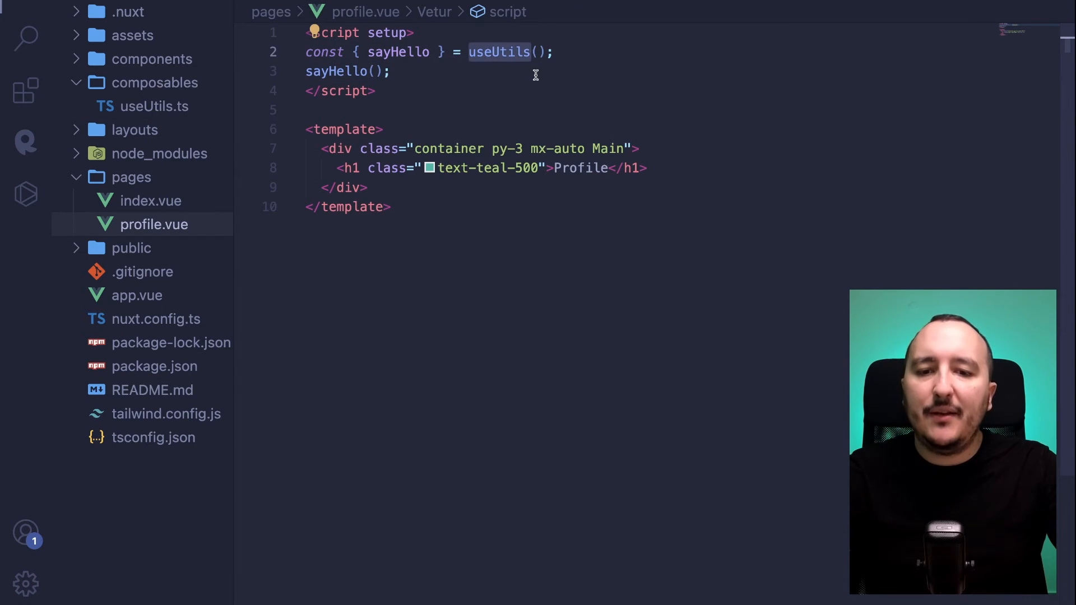
type("import \"../../../../../\"")
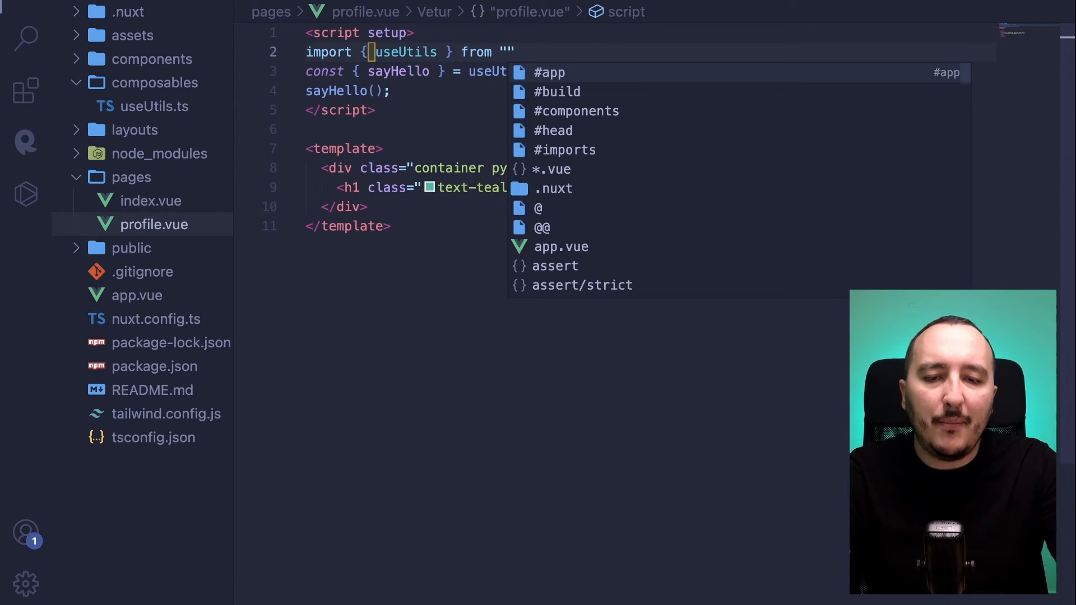
type("@/com")
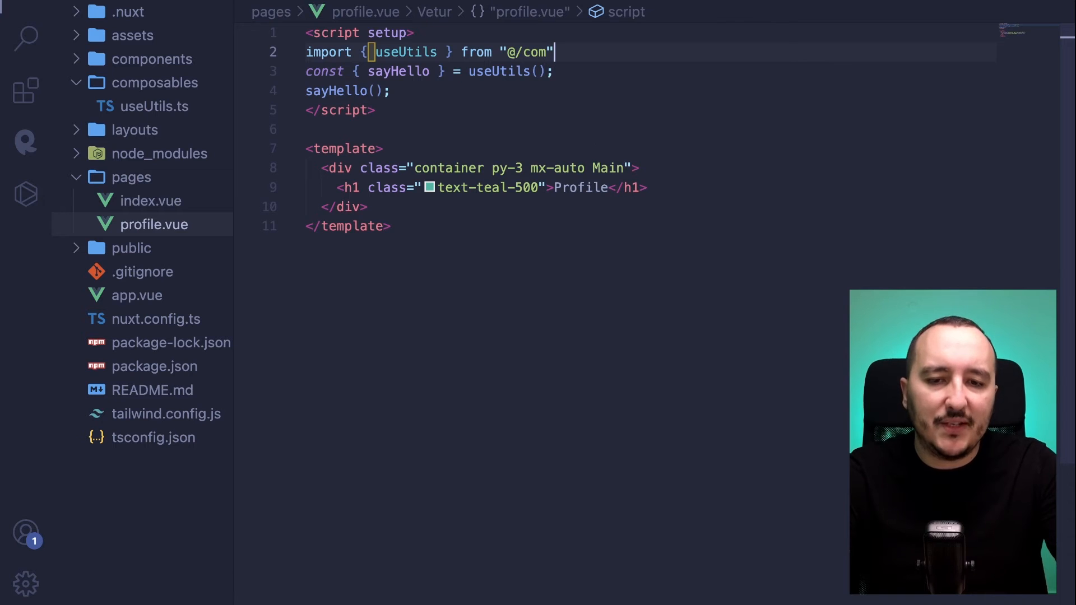
key("Backspace")
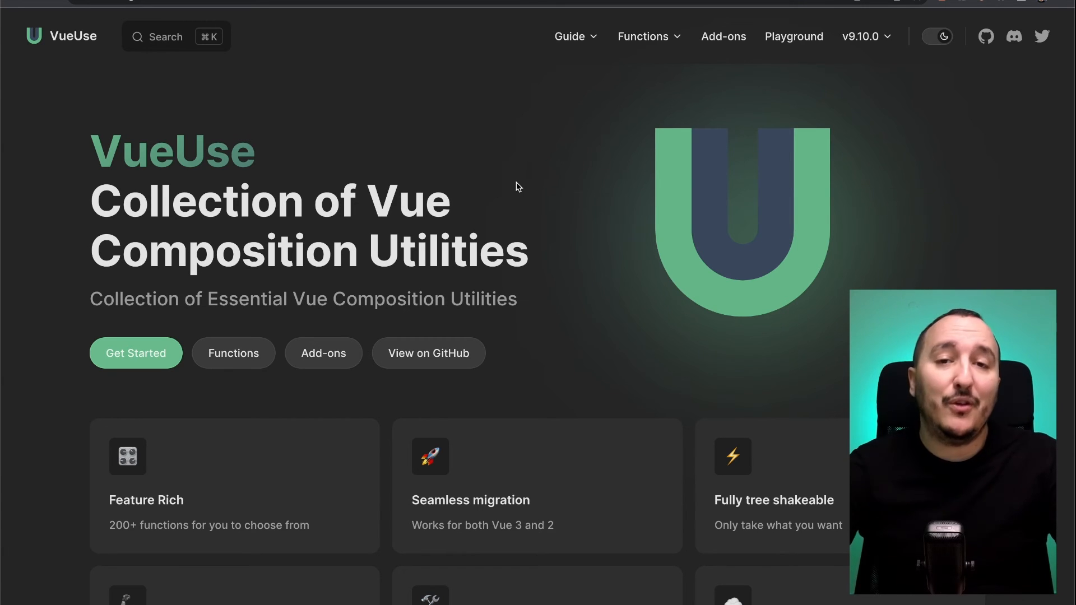
Scroll through the VueUse homepage presenting its collection of Vue composition utilities
scroll("down", 3)
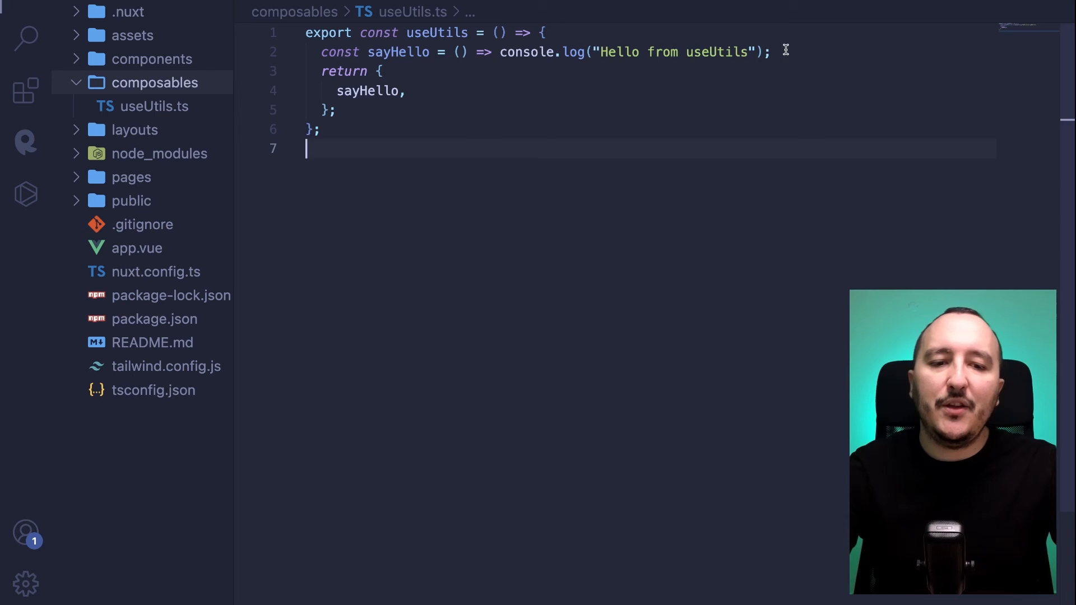
Start a const onClickOutside = () => console line below sayHello in useUtils.ts using autocomplete
type("const use")
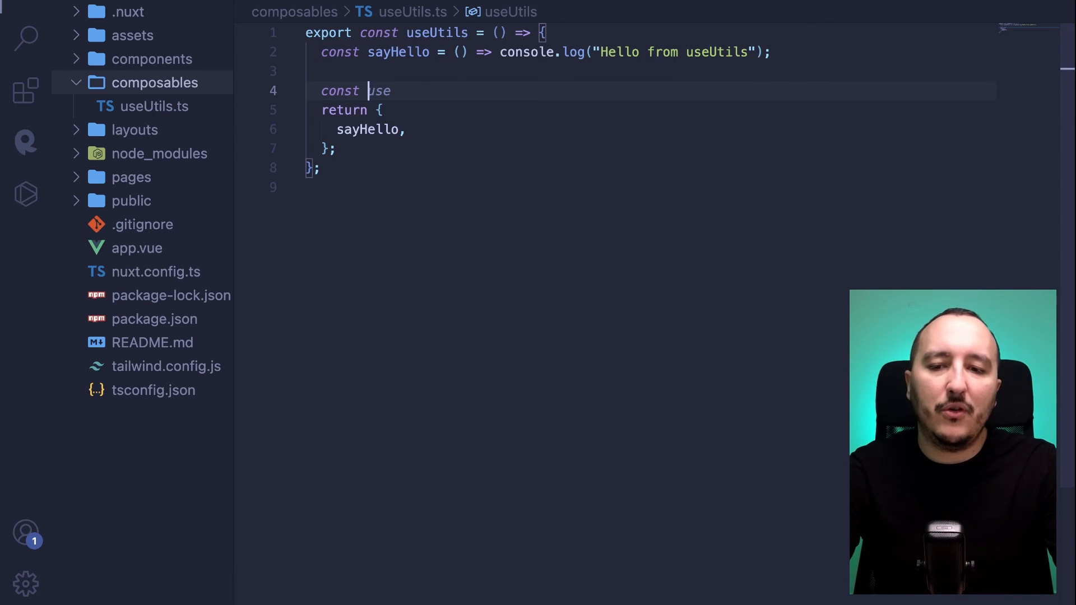
type("on")
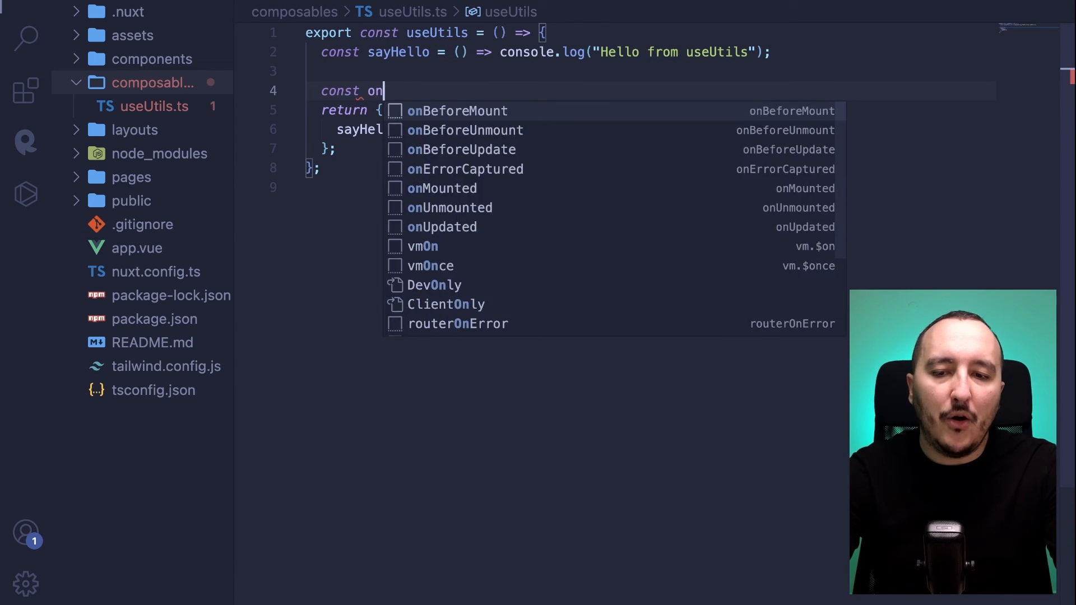
type("ClickOutside = () => console")
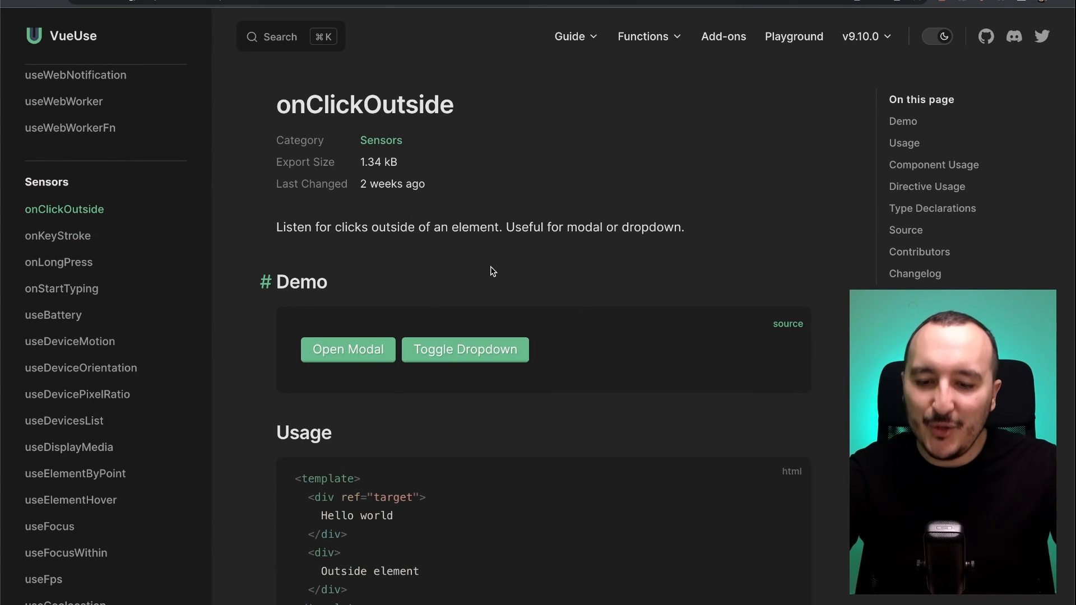
scroll("down", 3)
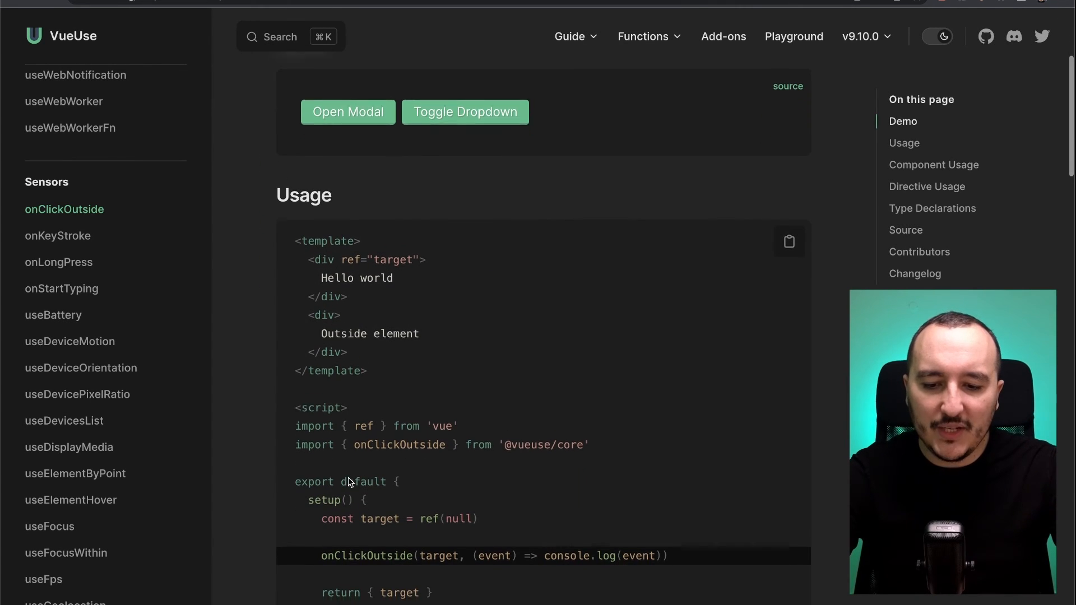
scroll("down", 3)
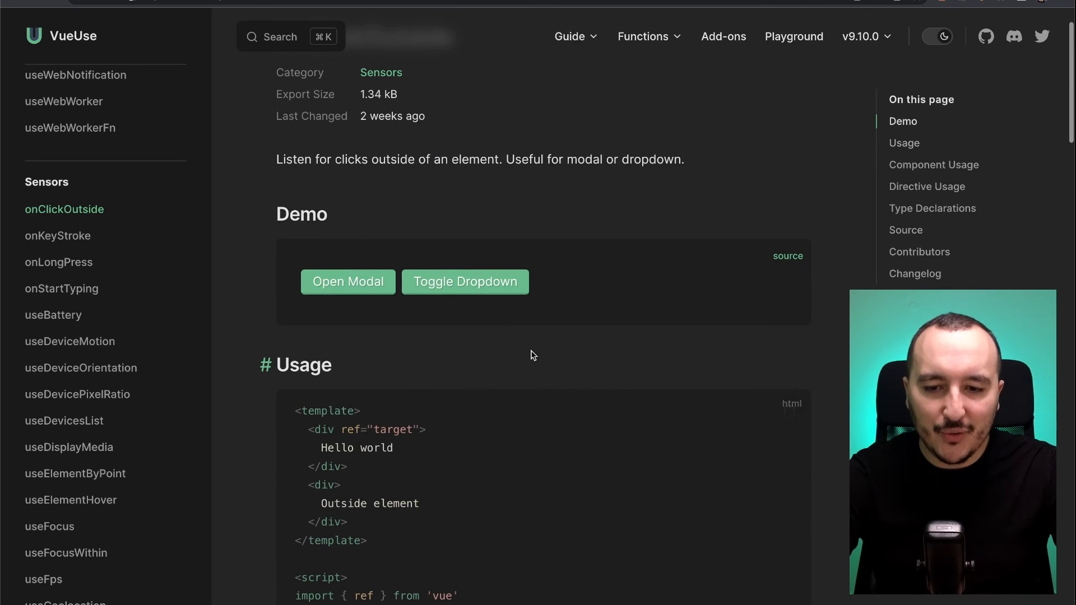
left_click(347, 281)
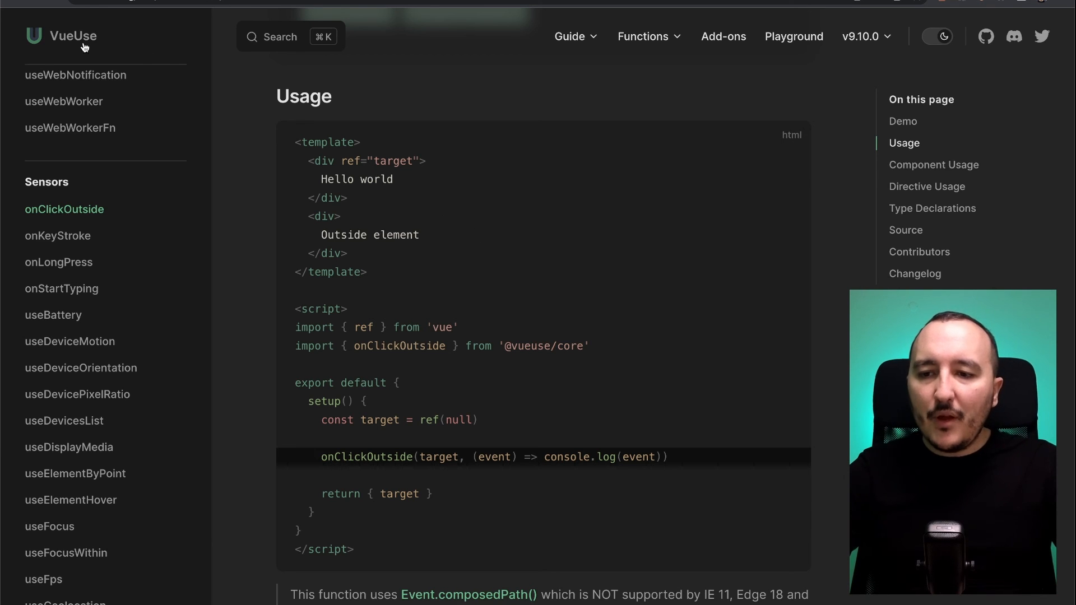
mouse_move(445, 211)
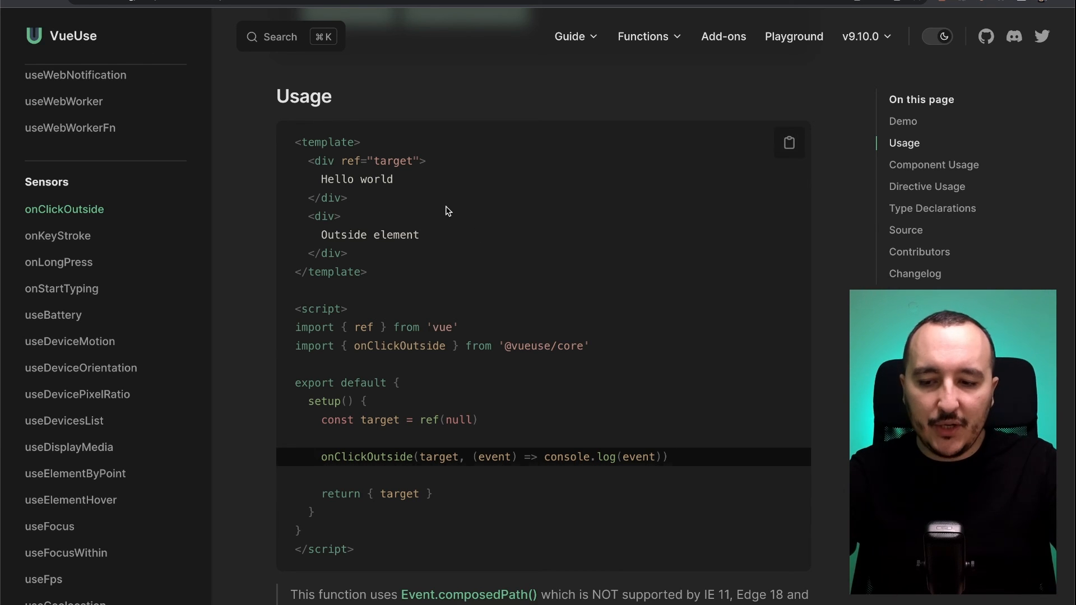
Scroll the sidebar through the Component, Watch and Utilities function categories
scroll("down", 3)
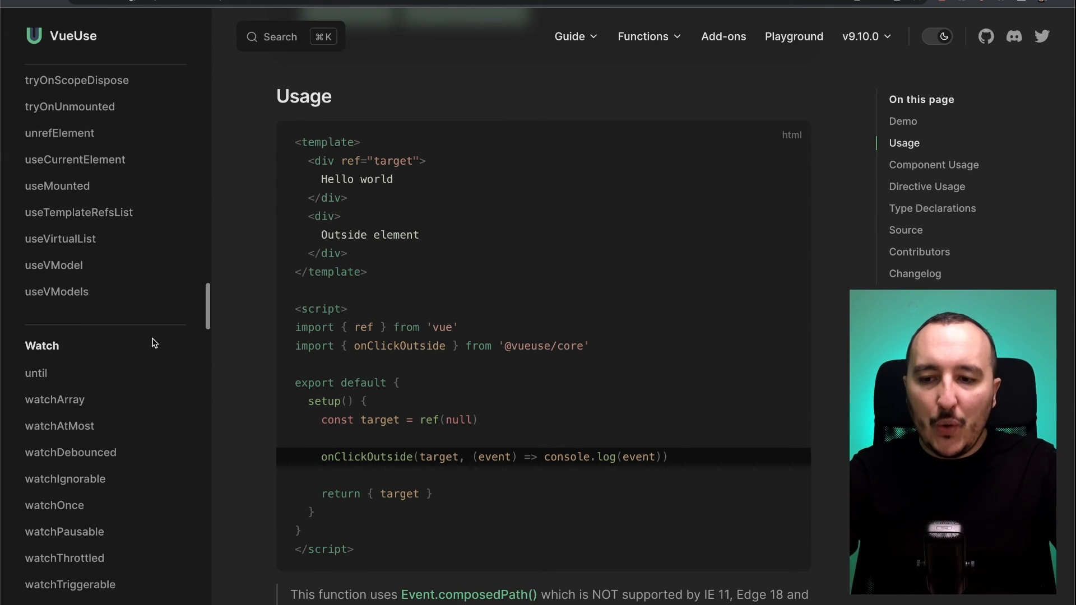
scroll("down", 3)
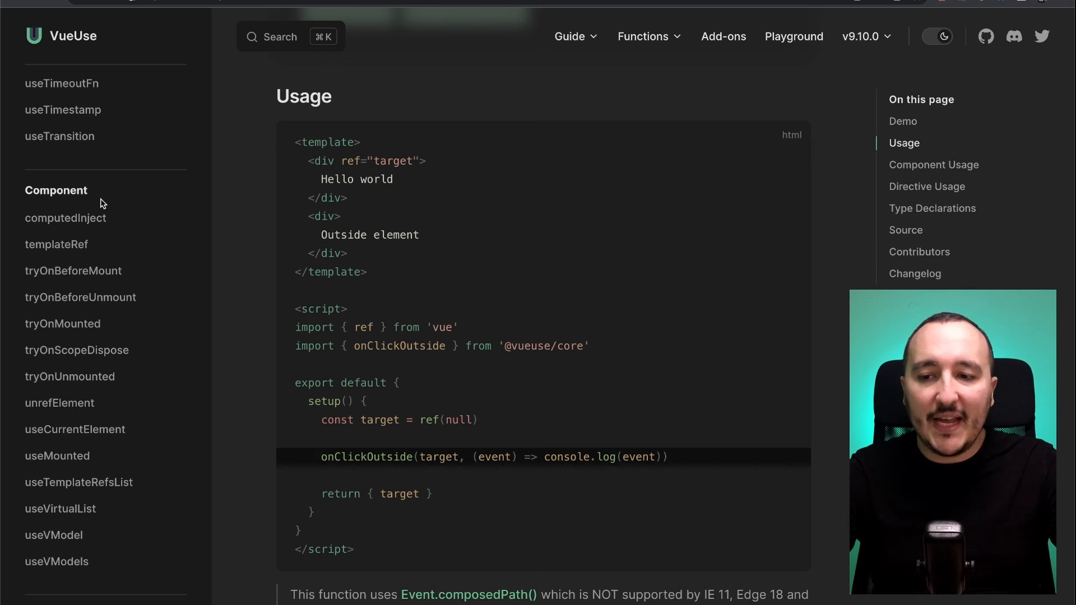
scroll("down", 3)
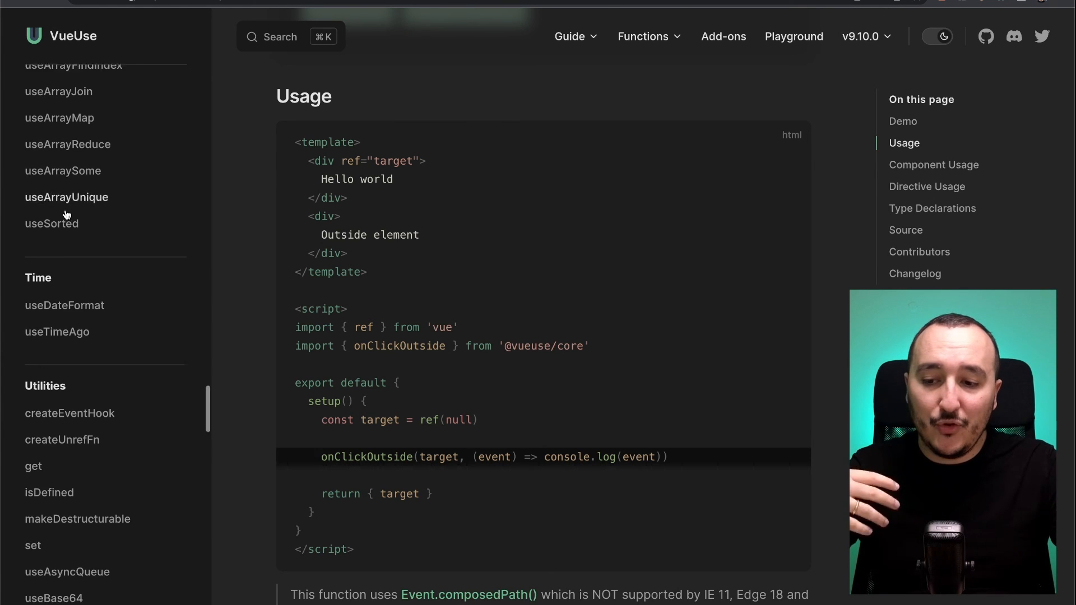
scroll("down", 3)
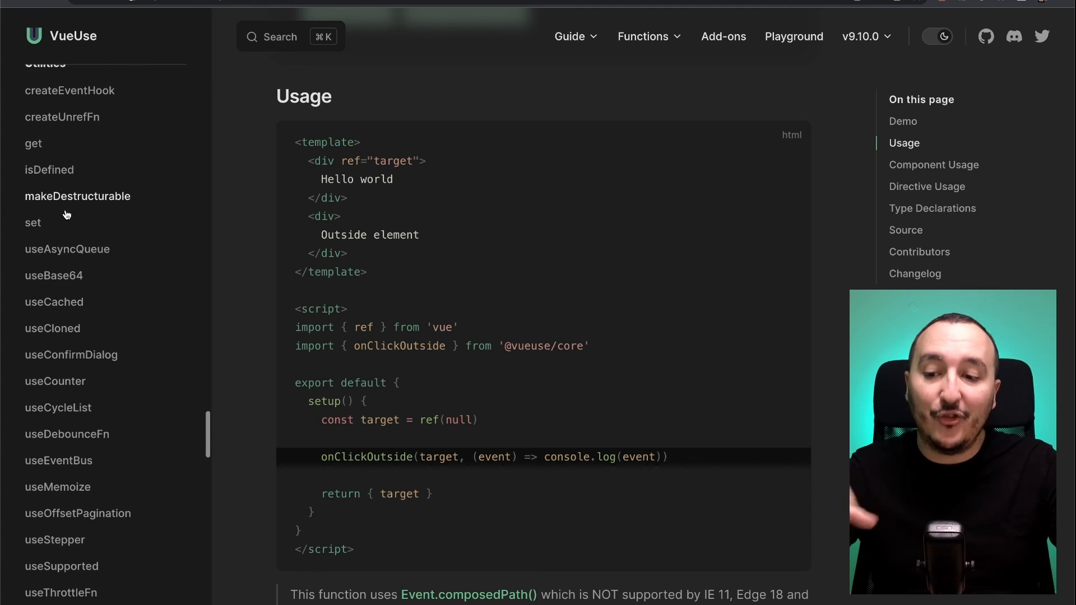
scroll("down", 3)
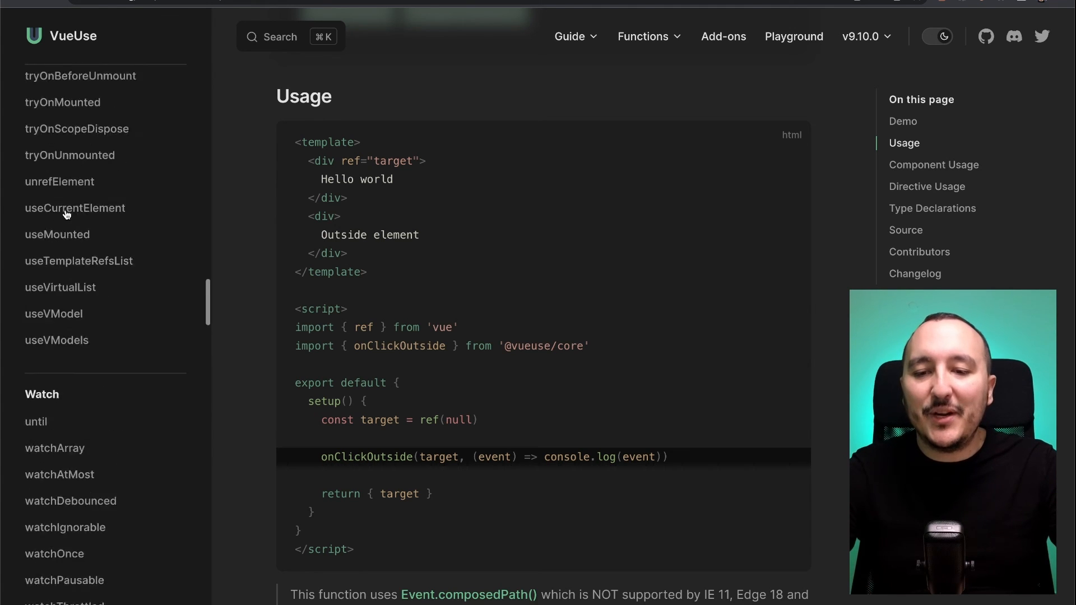